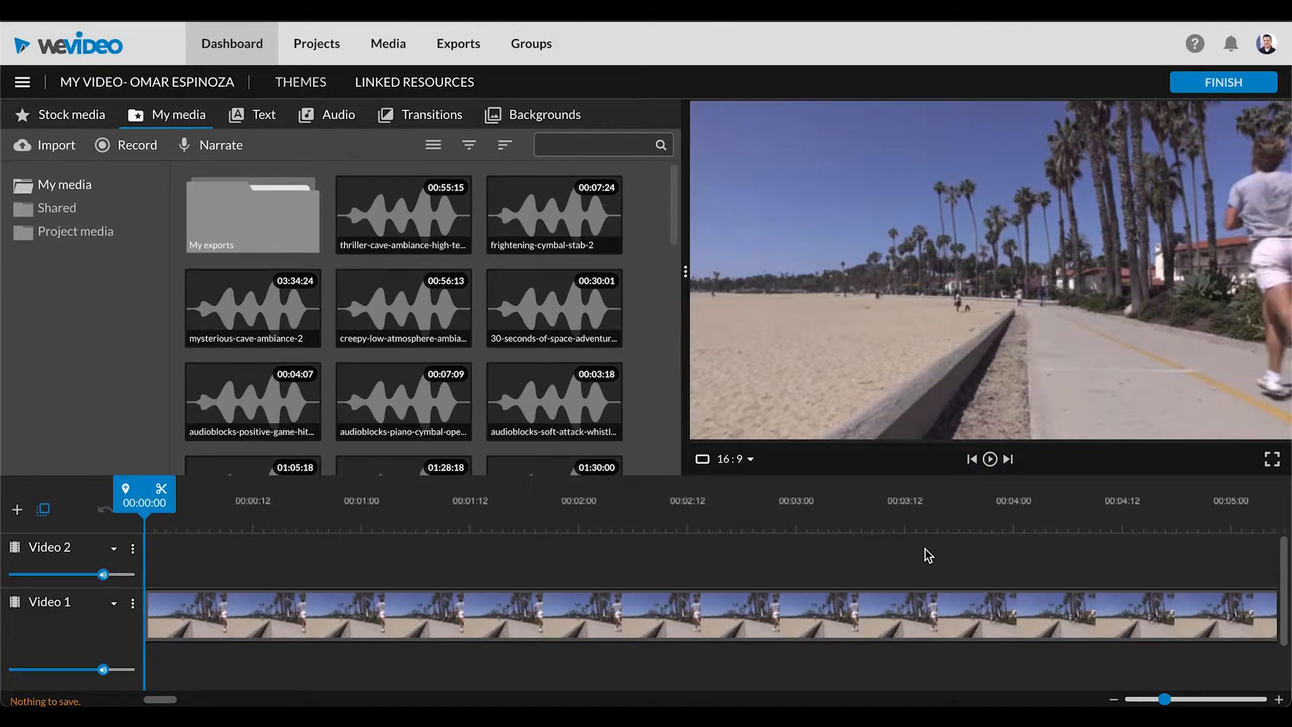
mouse_move(474, 629)
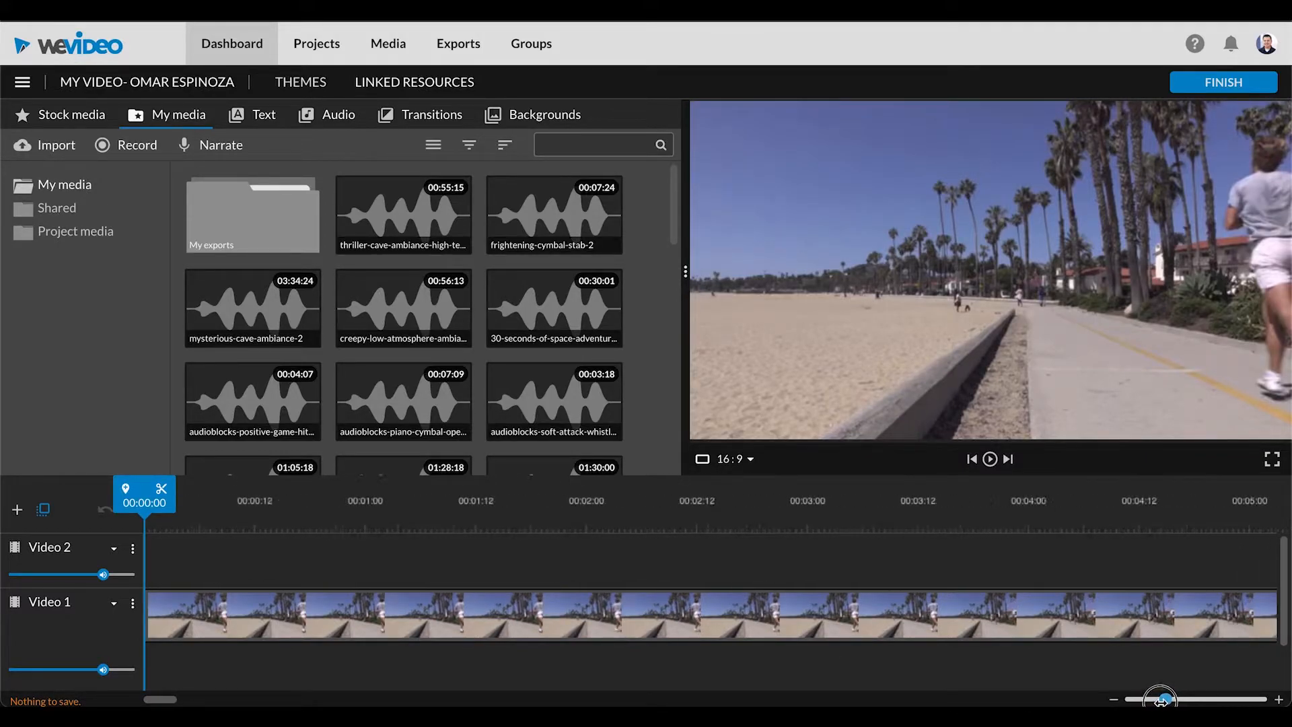
Open the beach video's export settings, choose HD 1280x720, and keep the first thumbnail.
left_click_drag(1163, 699, 1144, 698)
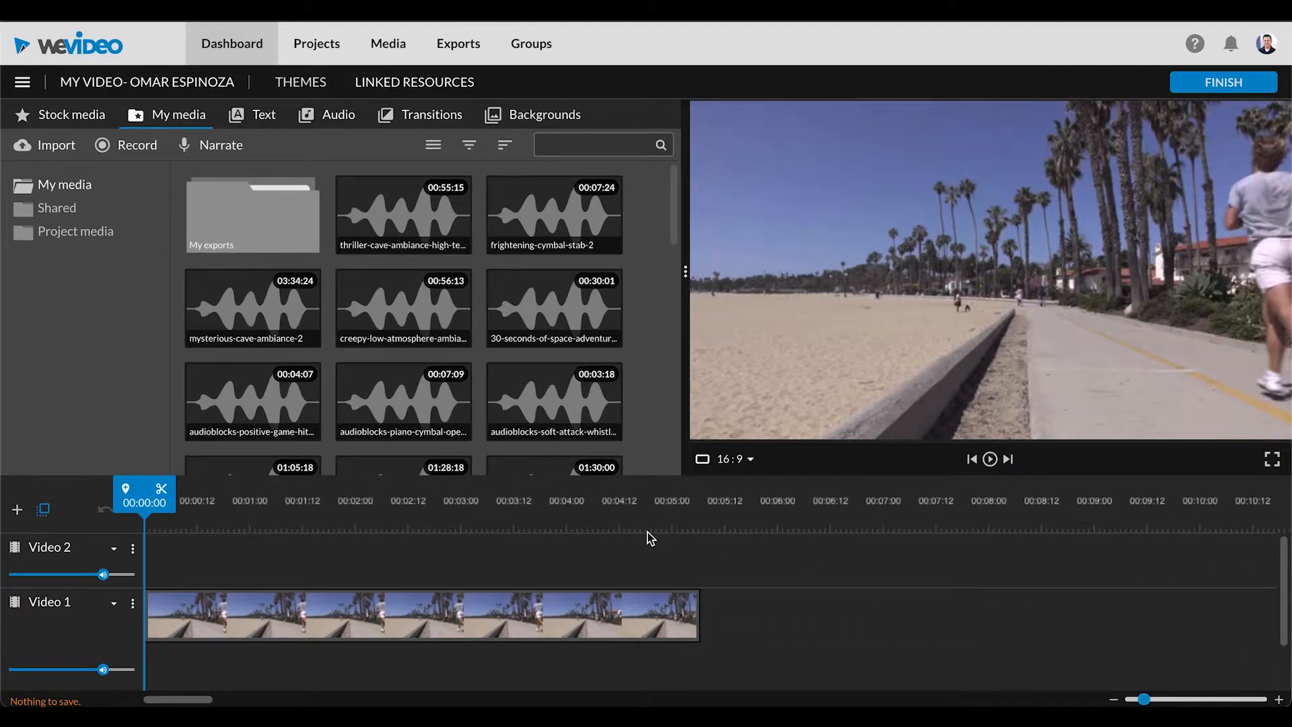
mouse_move(941, 213)
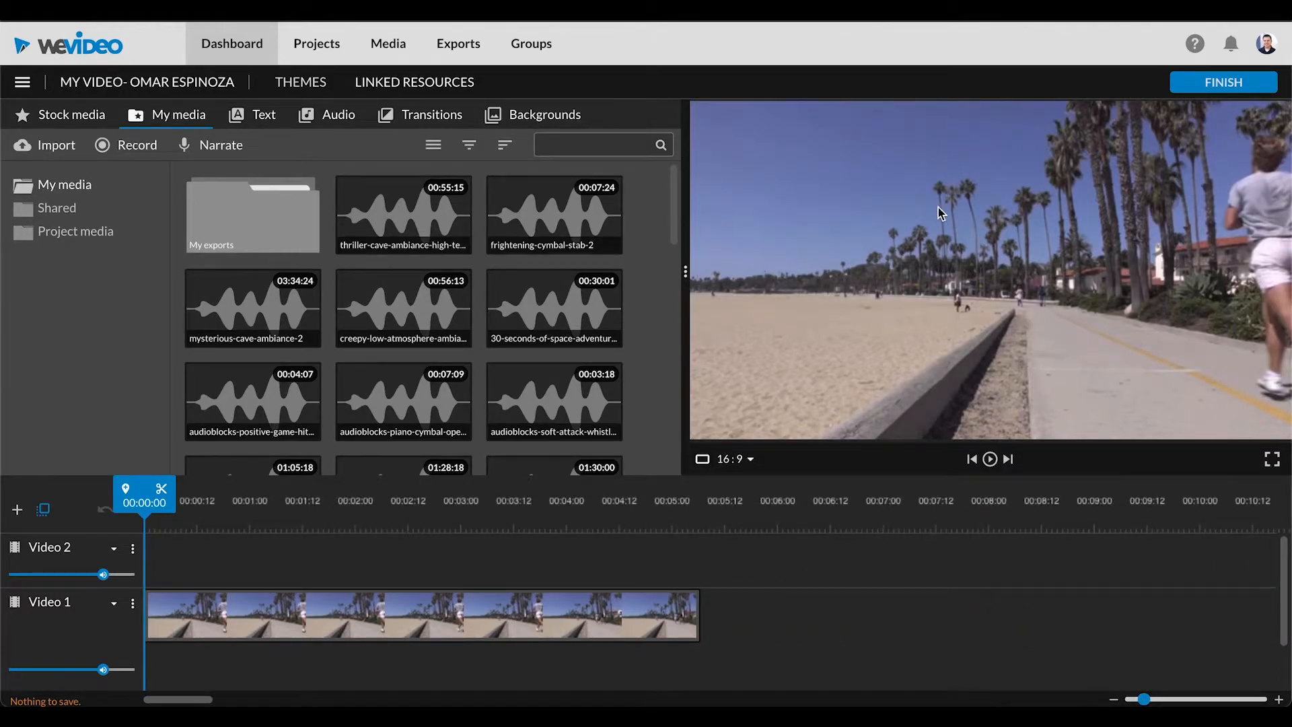
mouse_move(1157, 114)
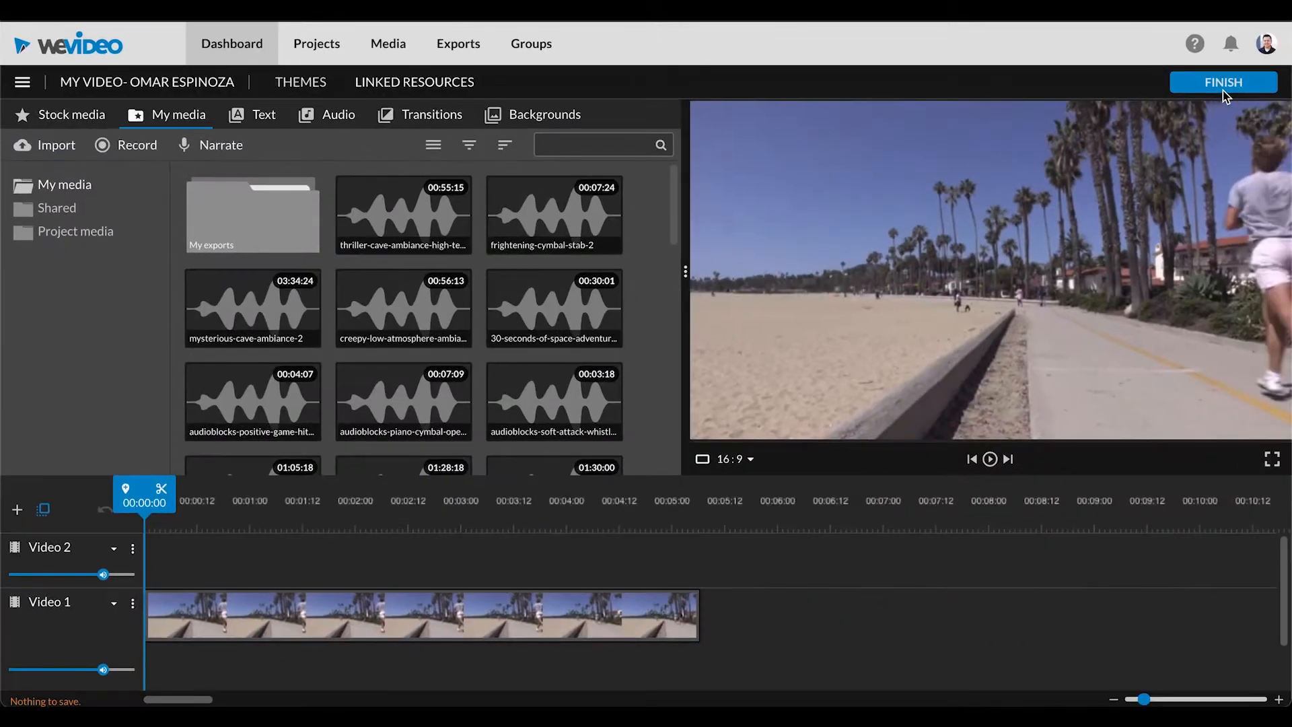
left_click(1224, 81)
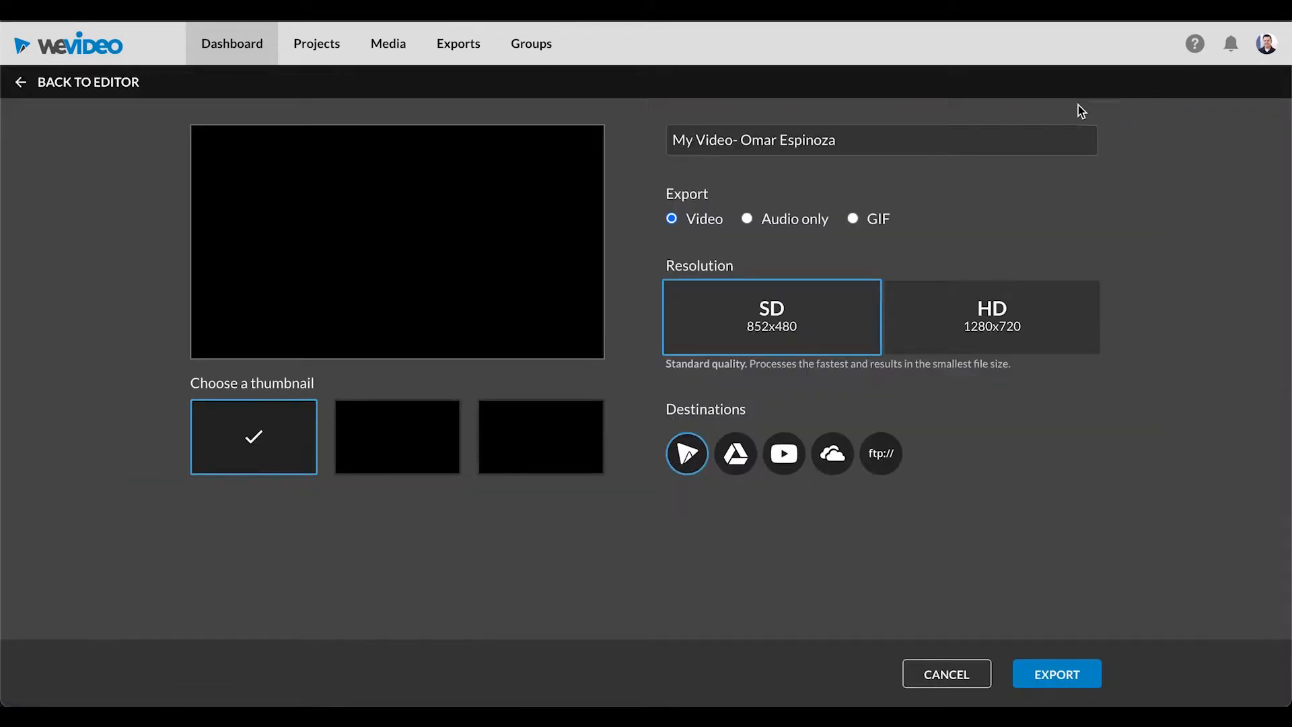
mouse_move(1079, 124)
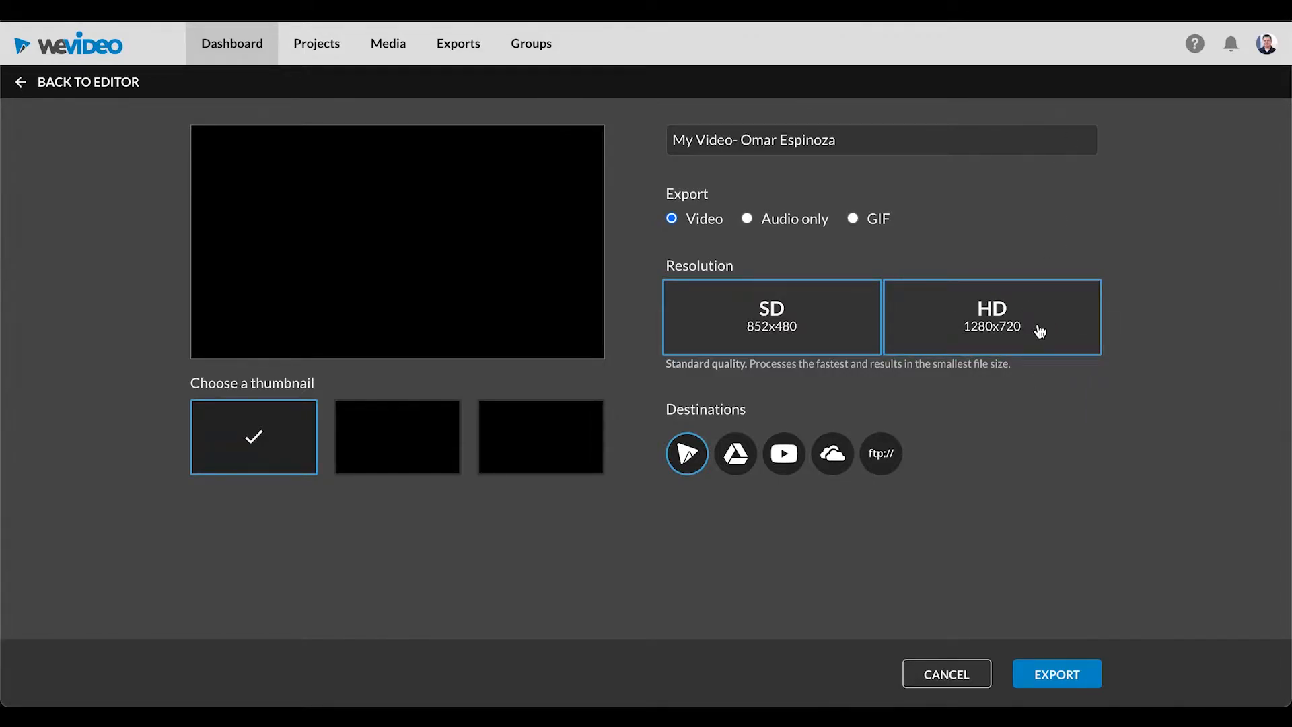
mouse_move(1042, 333)
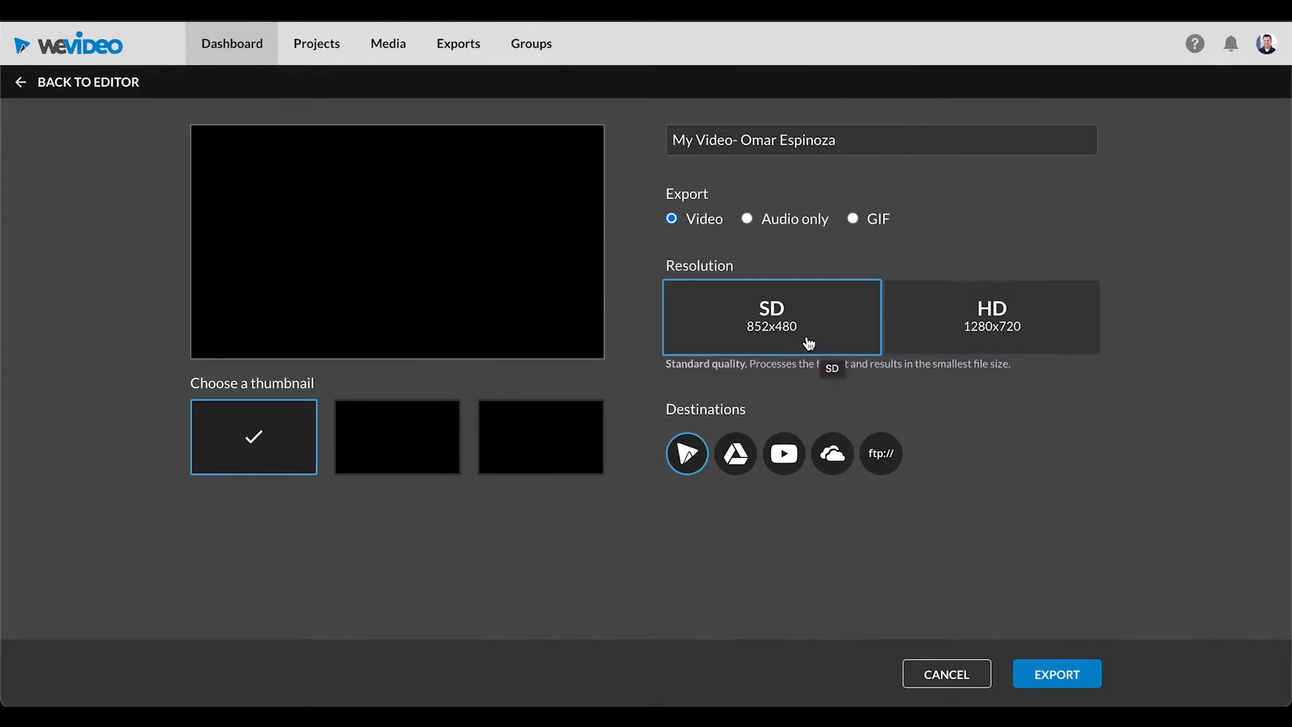
left_click(991, 325)
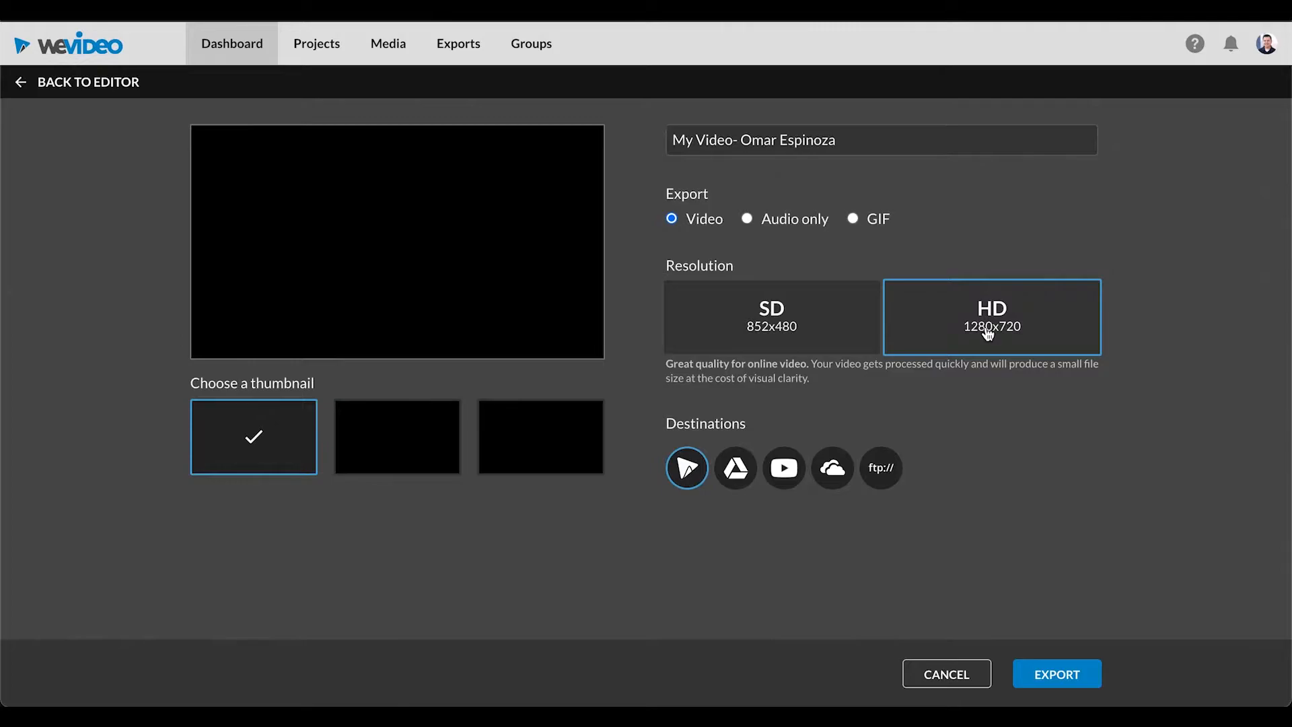
mouse_move(972, 354)
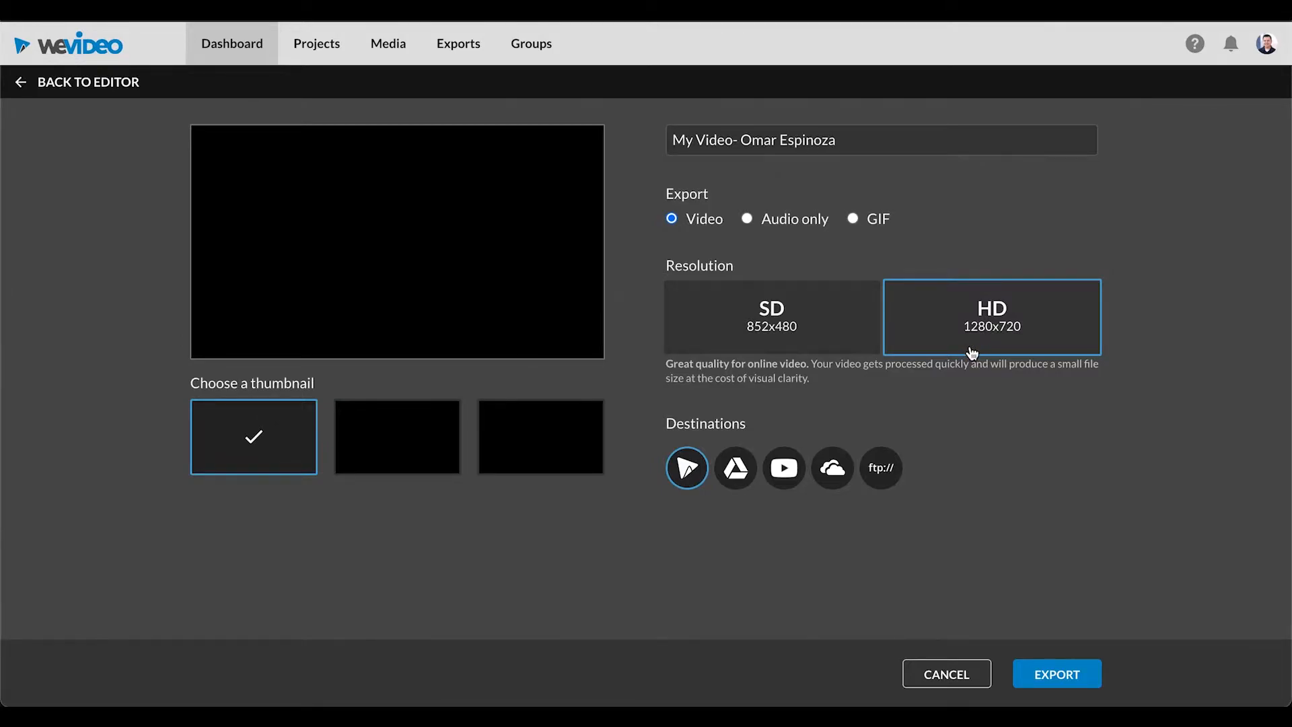
left_click(397, 437)
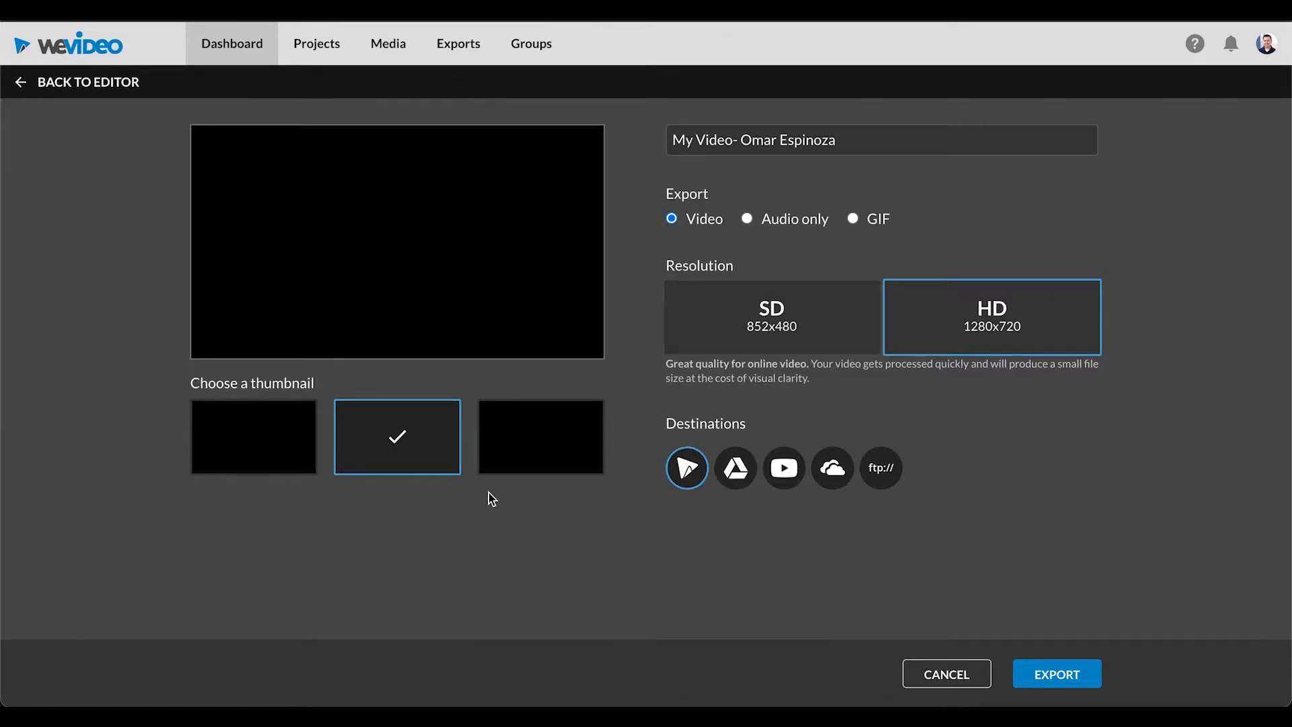
left_click(253, 437)
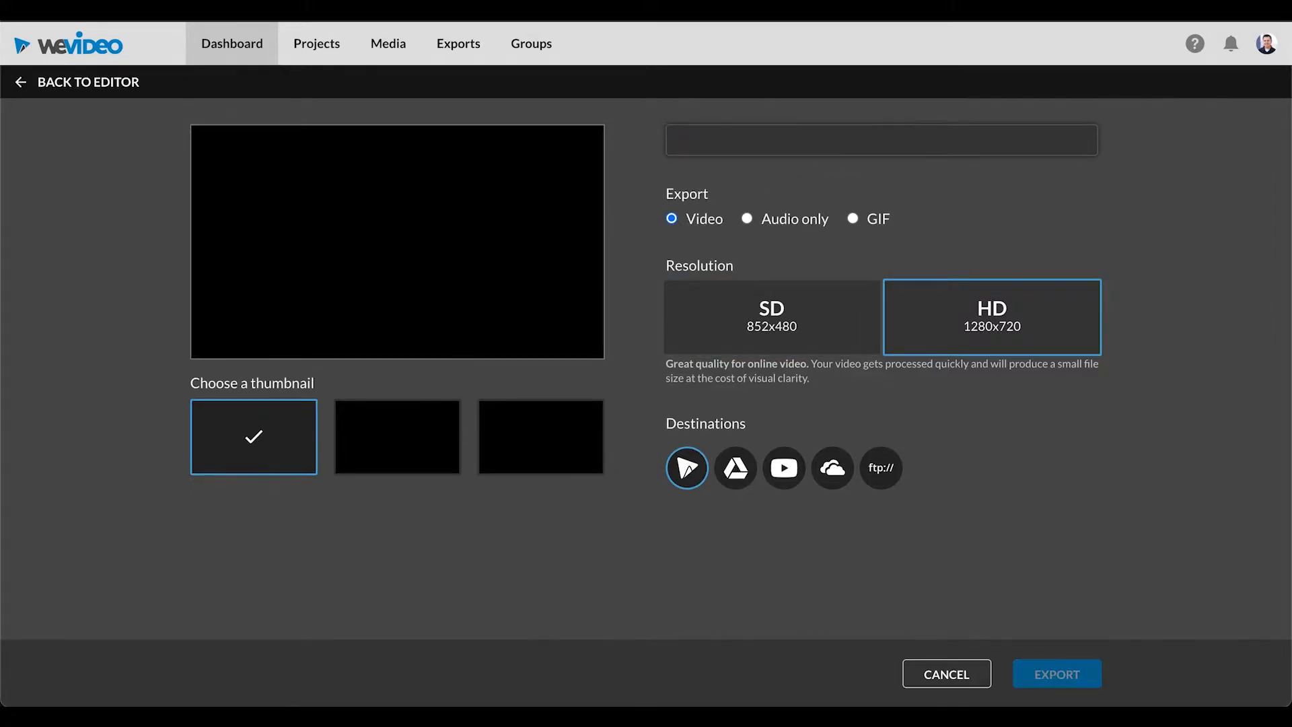
type("Project")
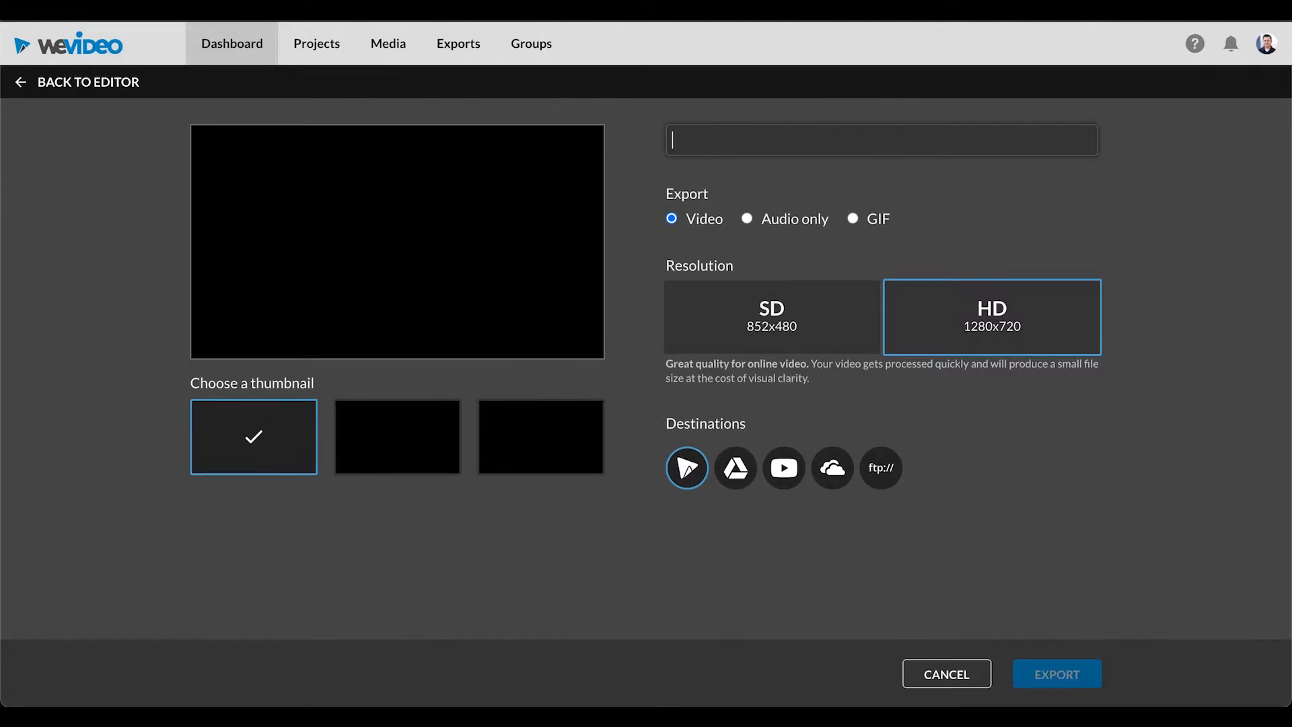
type("Santa Barbar")
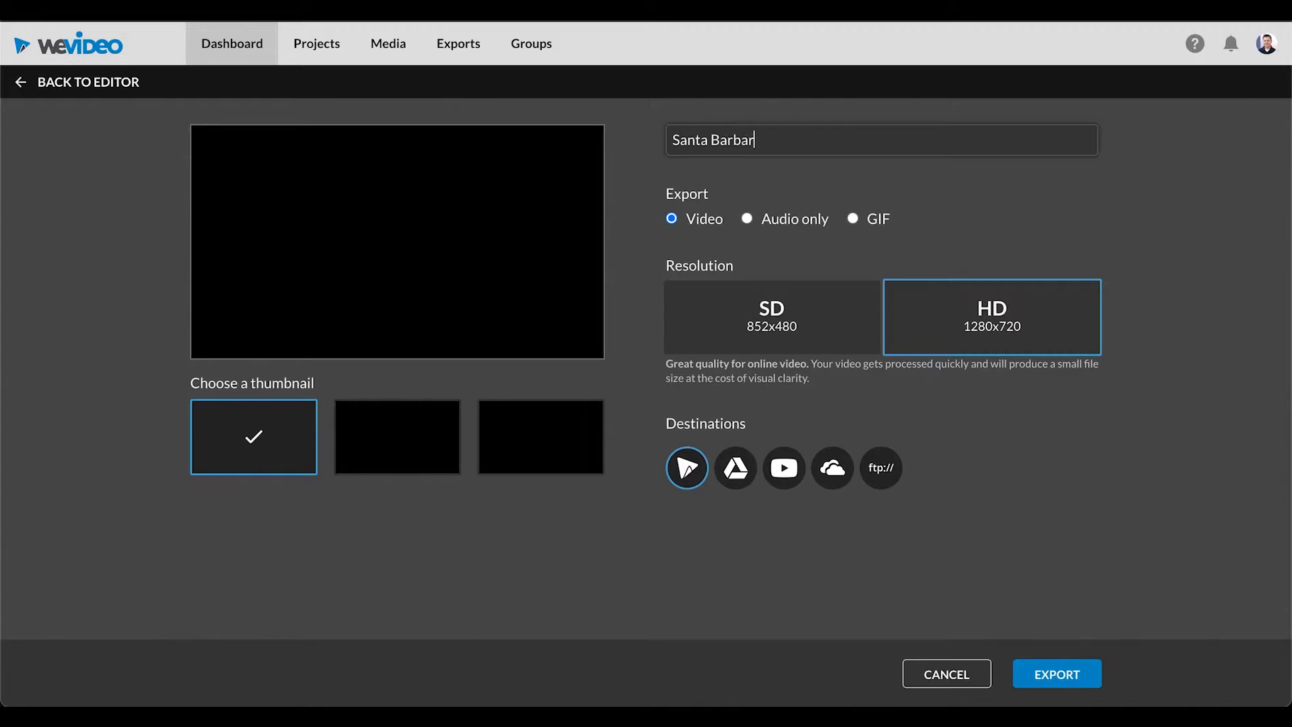
type("a- Omar espinoza")
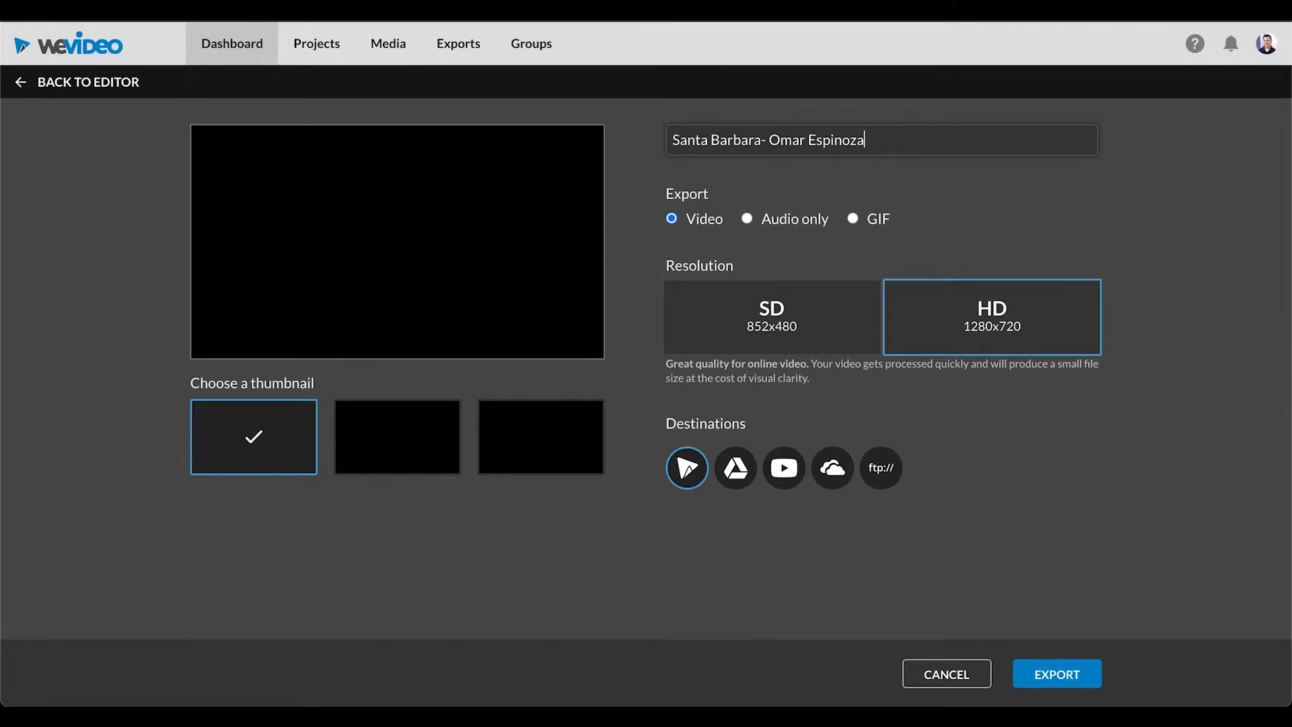
mouse_move(906, 526)
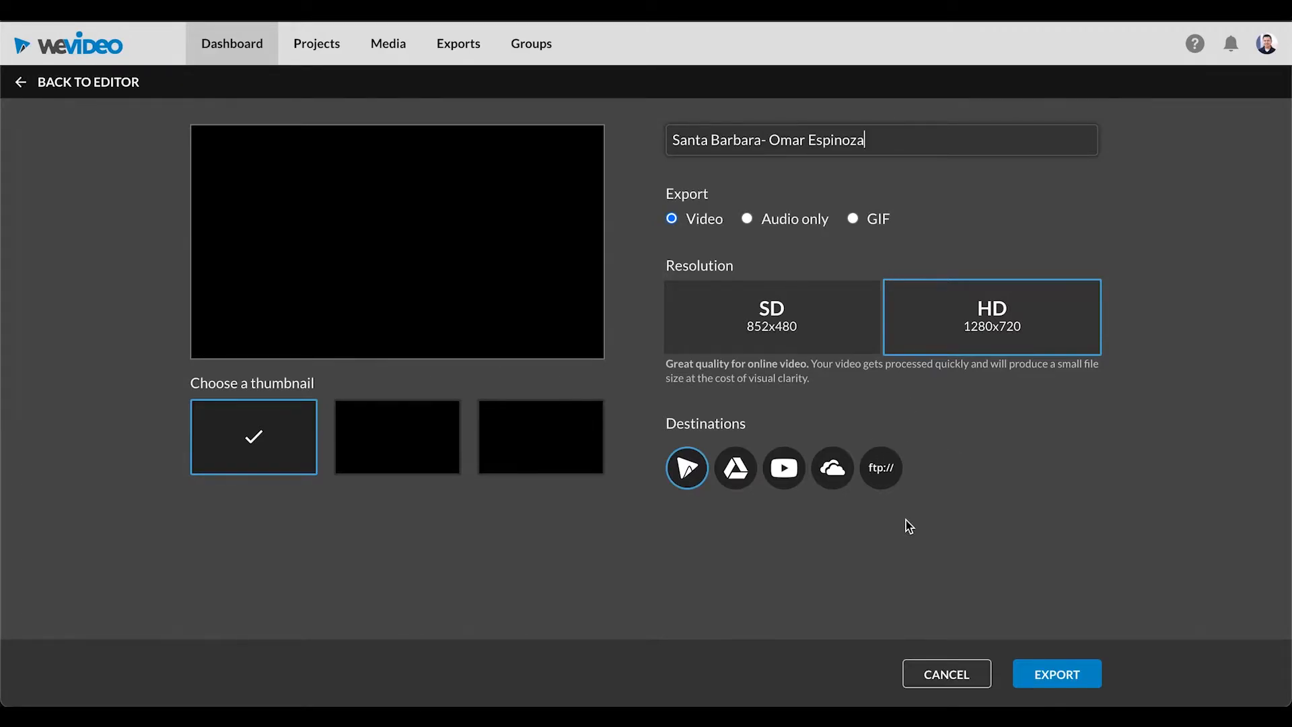
mouse_move(777, 519)
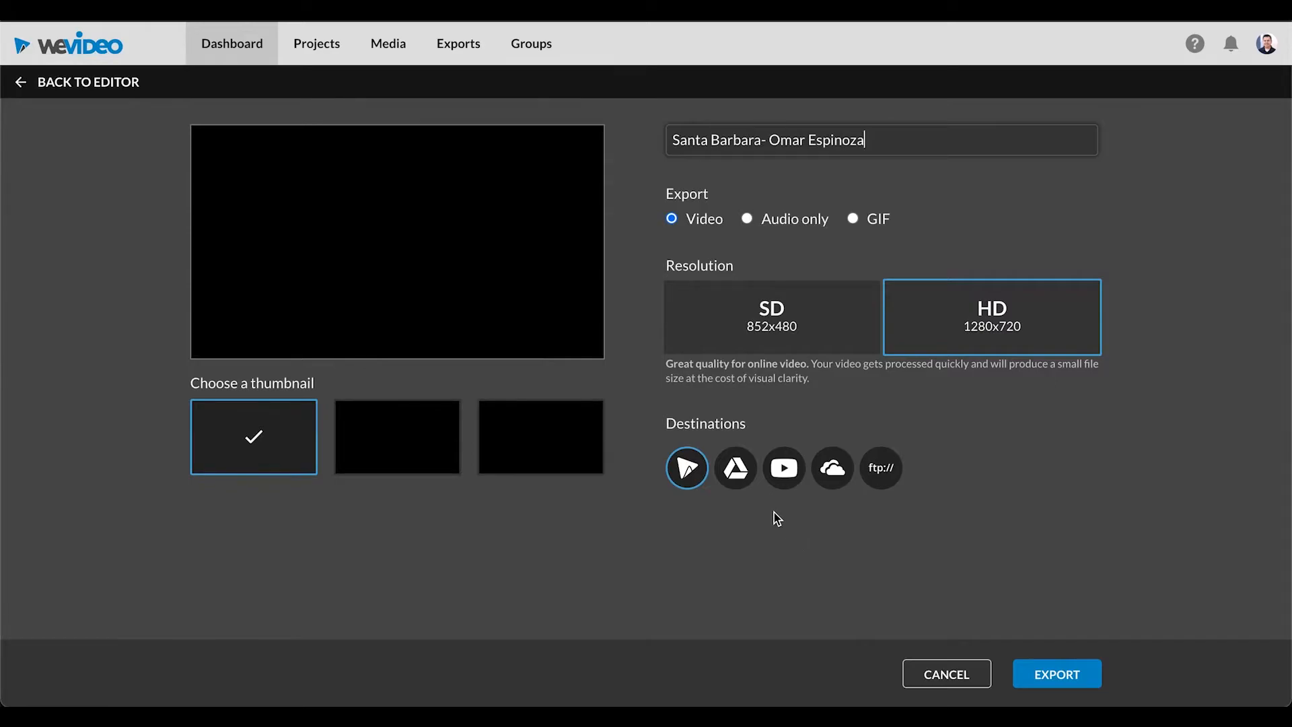
mouse_move(748, 503)
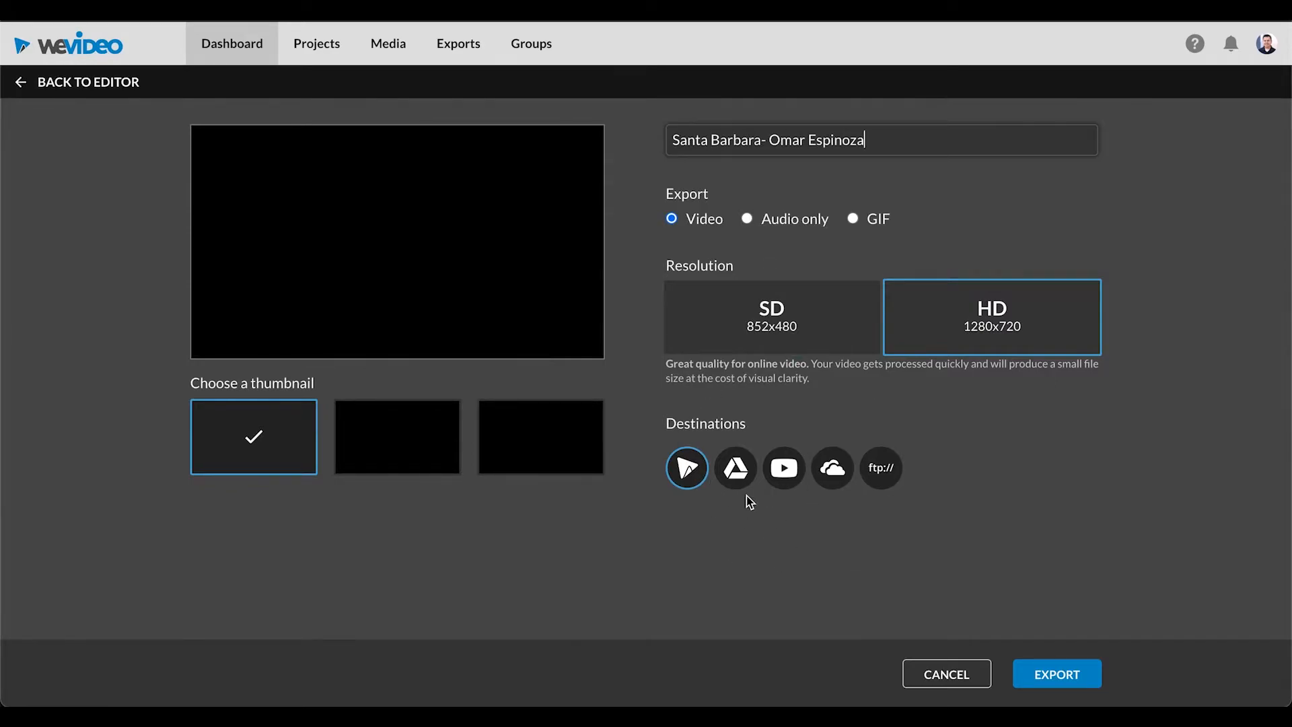
mouse_move(735, 507)
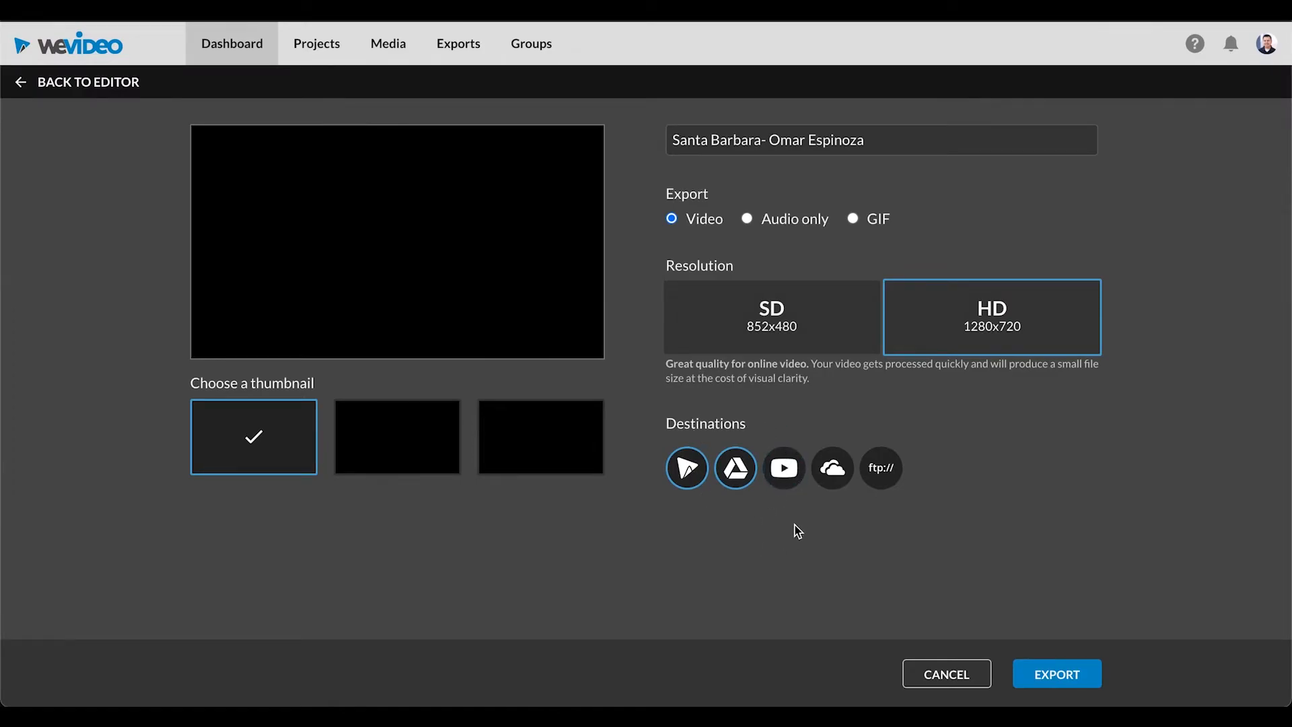
mouse_move(996, 541)
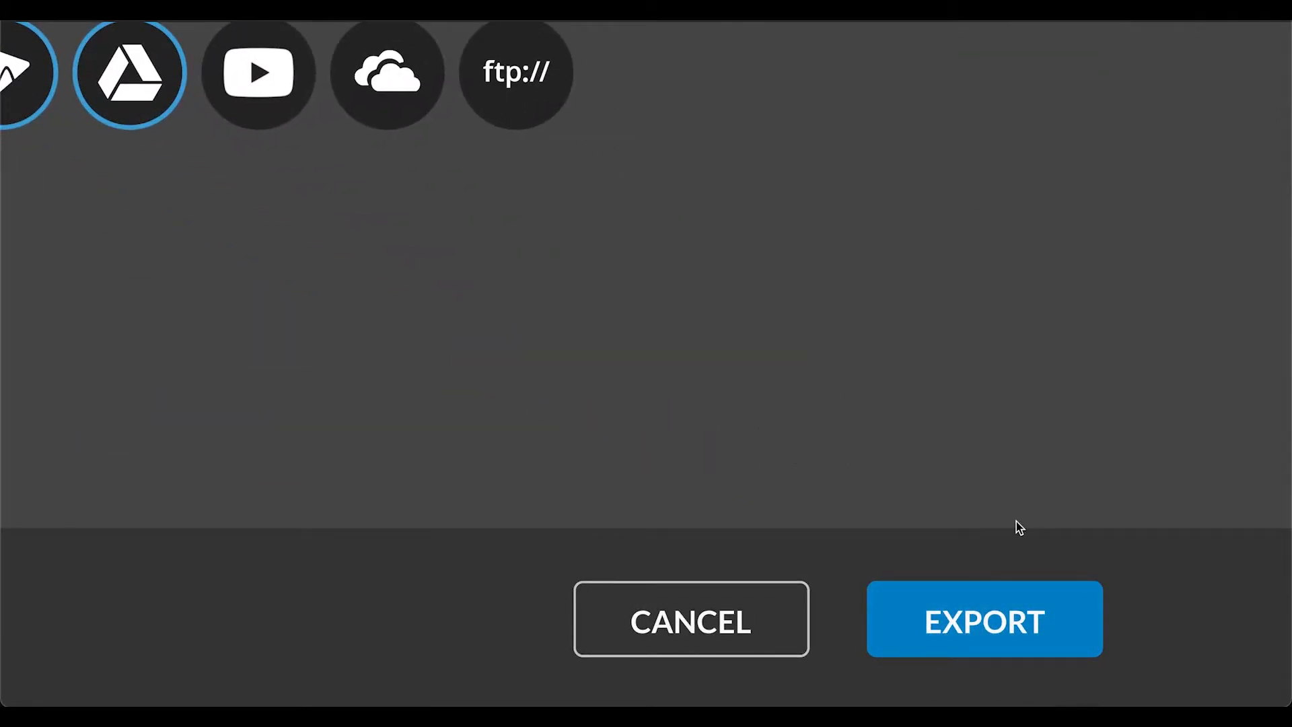
Start the HD export with Google Drive as the destination.
left_click(986, 620)
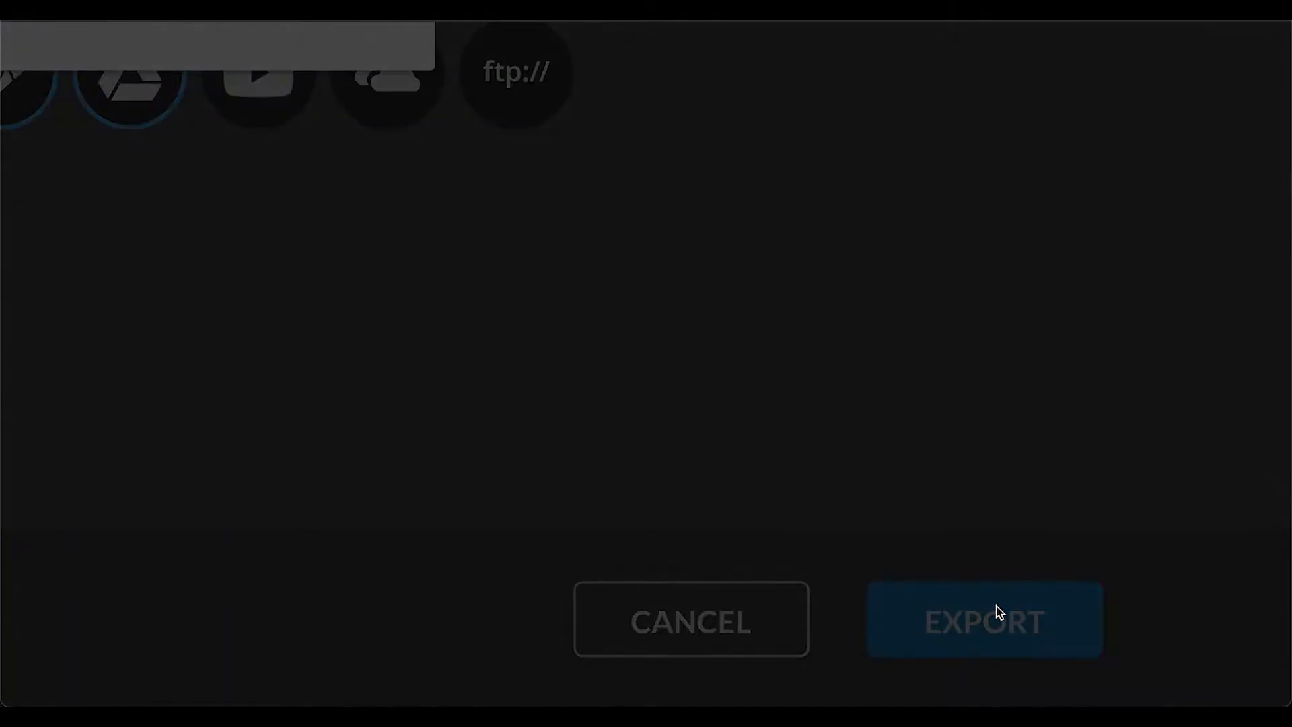
Let the Santa Barbara export finish processing and review the new notification.
left_click(987, 621)
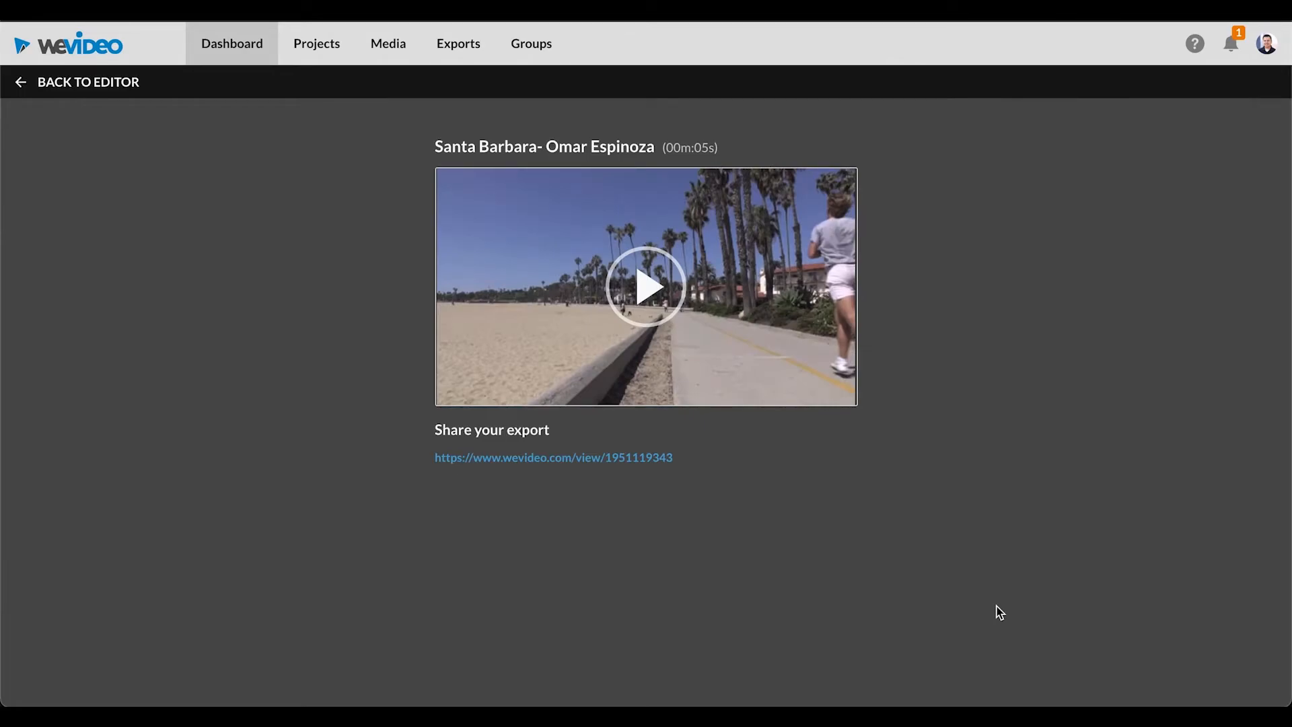
mouse_move(1260, 75)
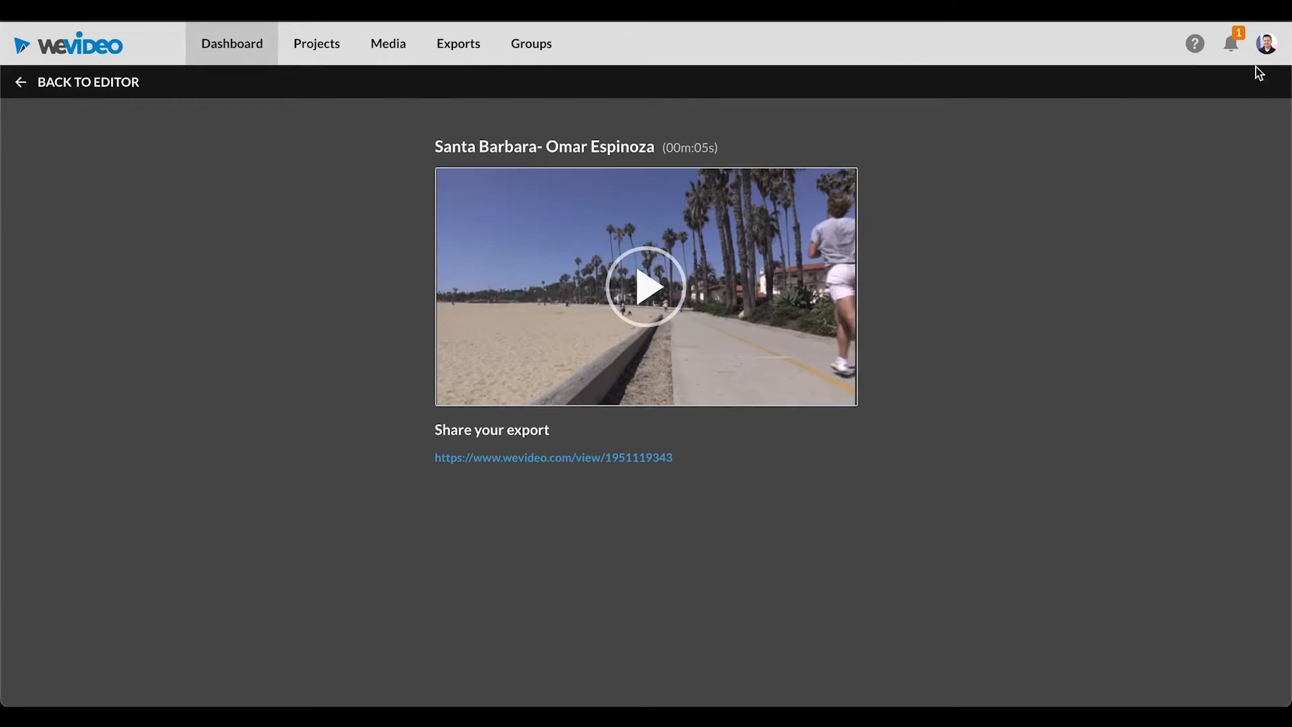
left_click(1230, 42)
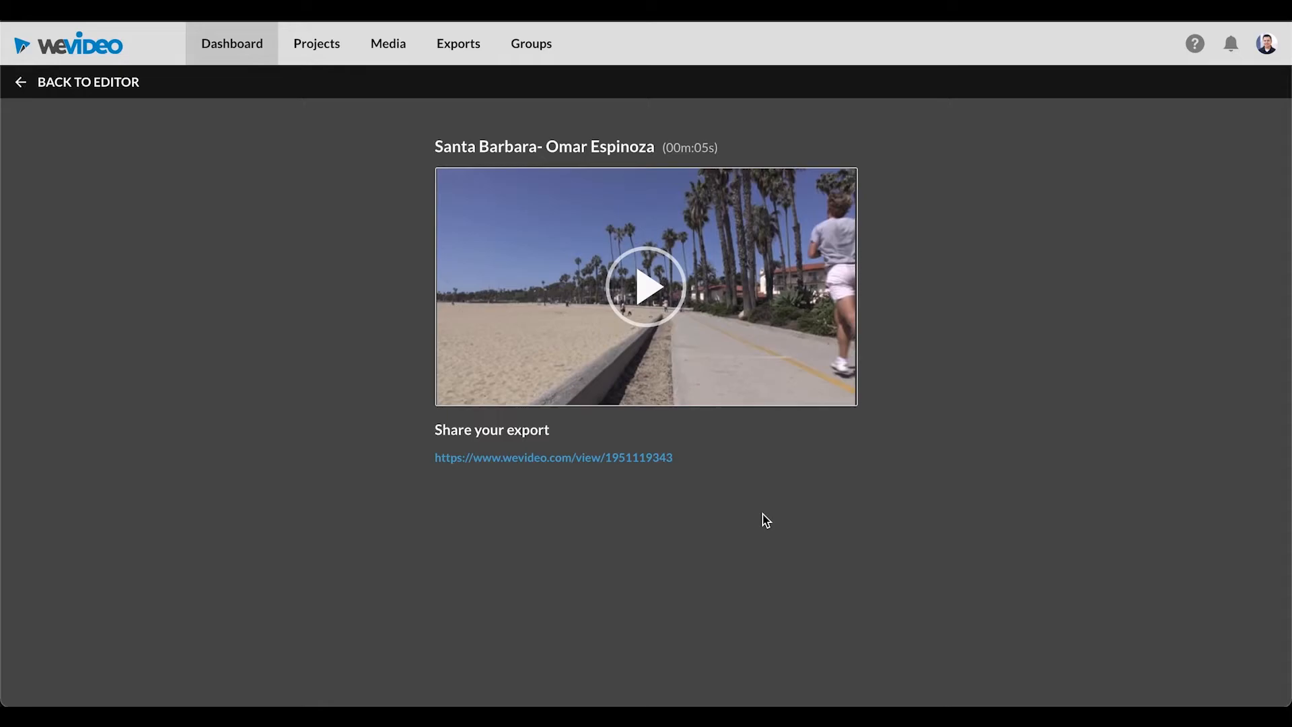
mouse_move(302, 87)
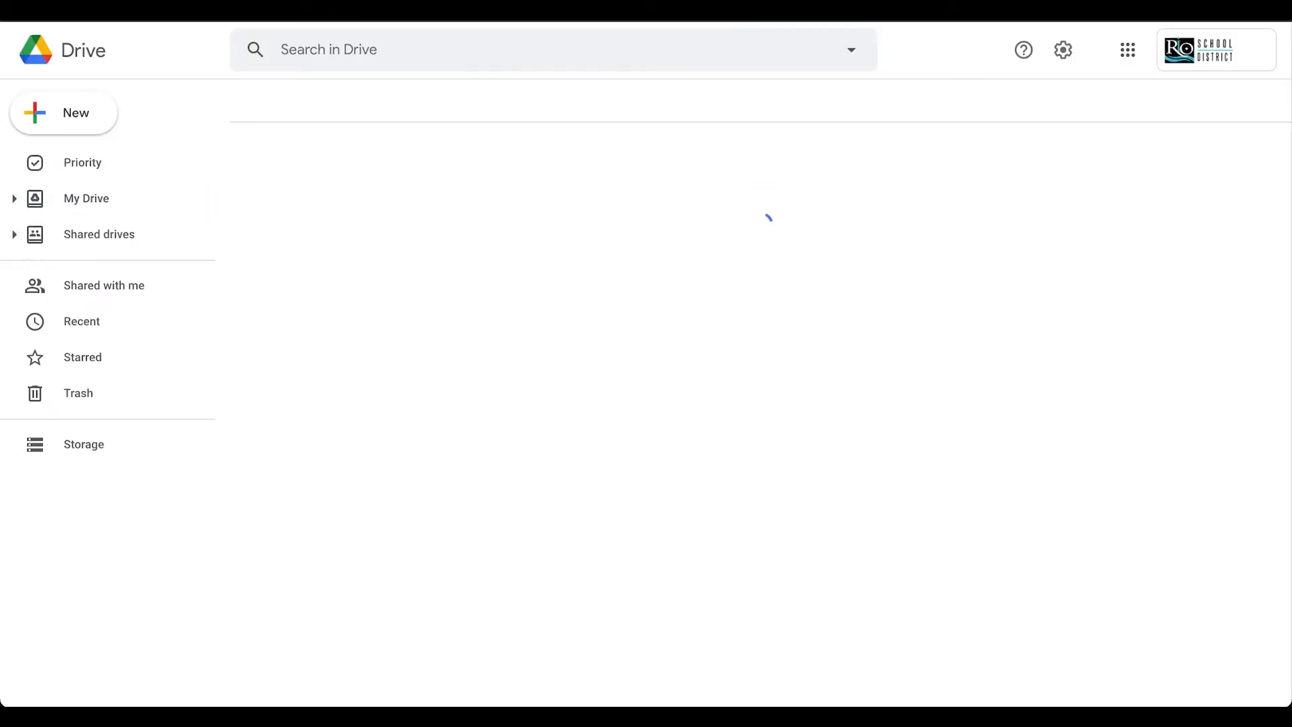
Go to My Drive and scroll down the folder list to the WeVideo folder.
left_click(86, 197)
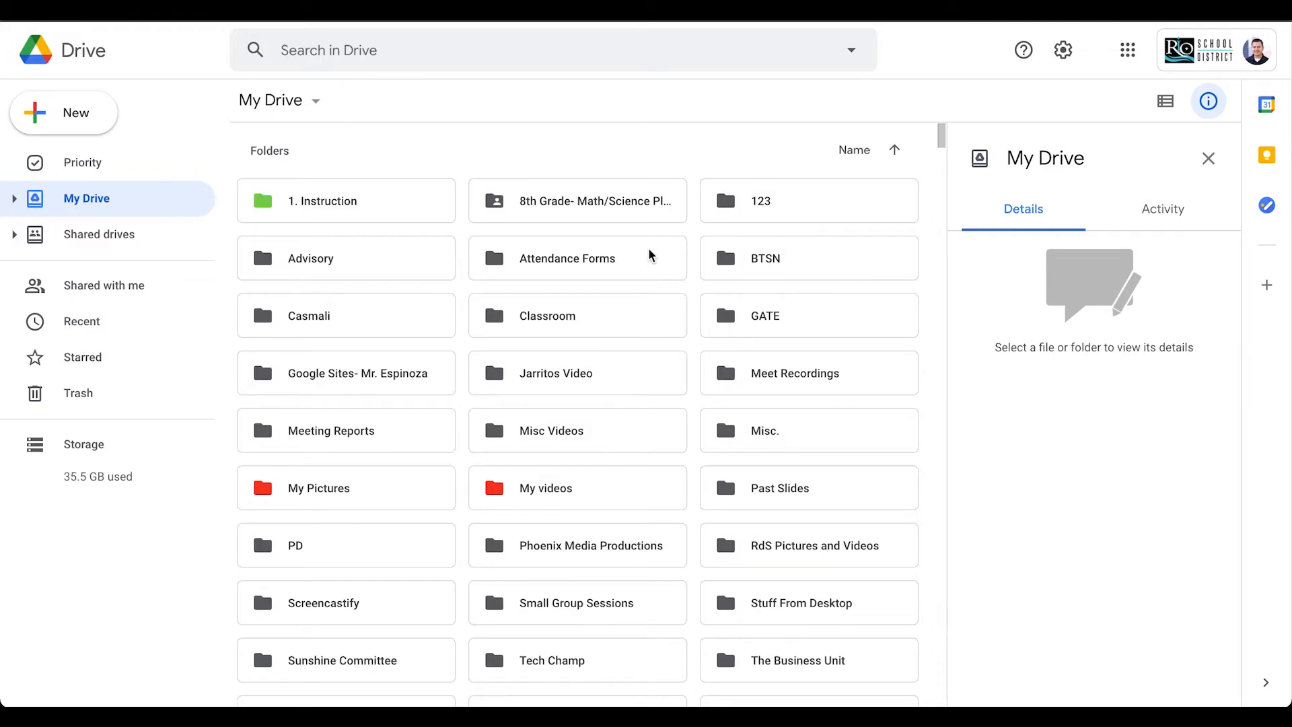
scroll("down", 3)
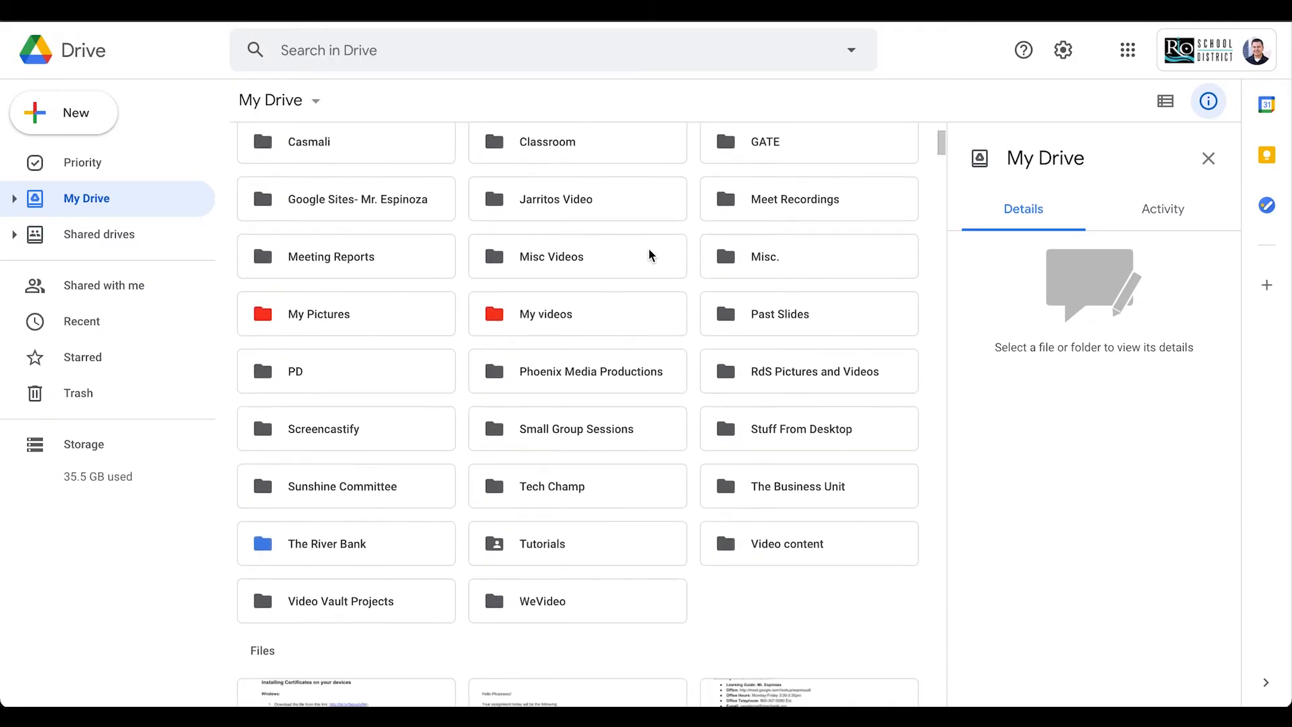
scroll("down", 3)
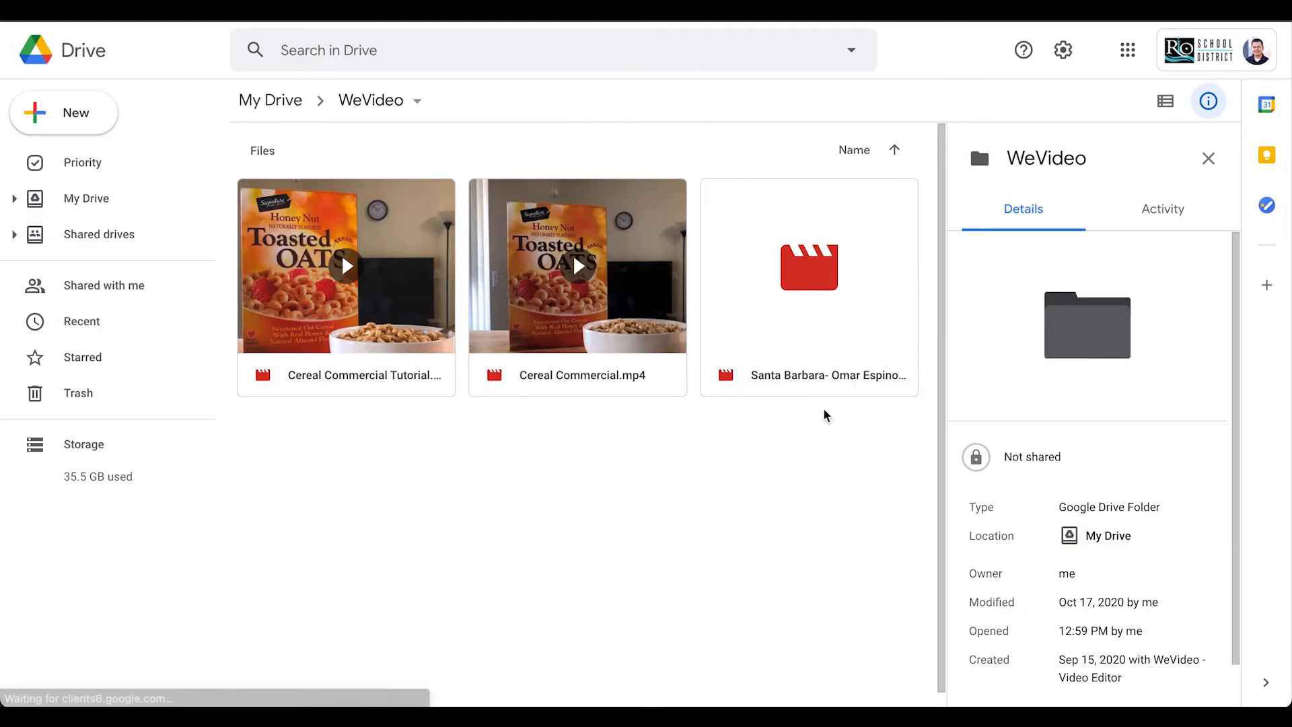
mouse_move(819, 296)
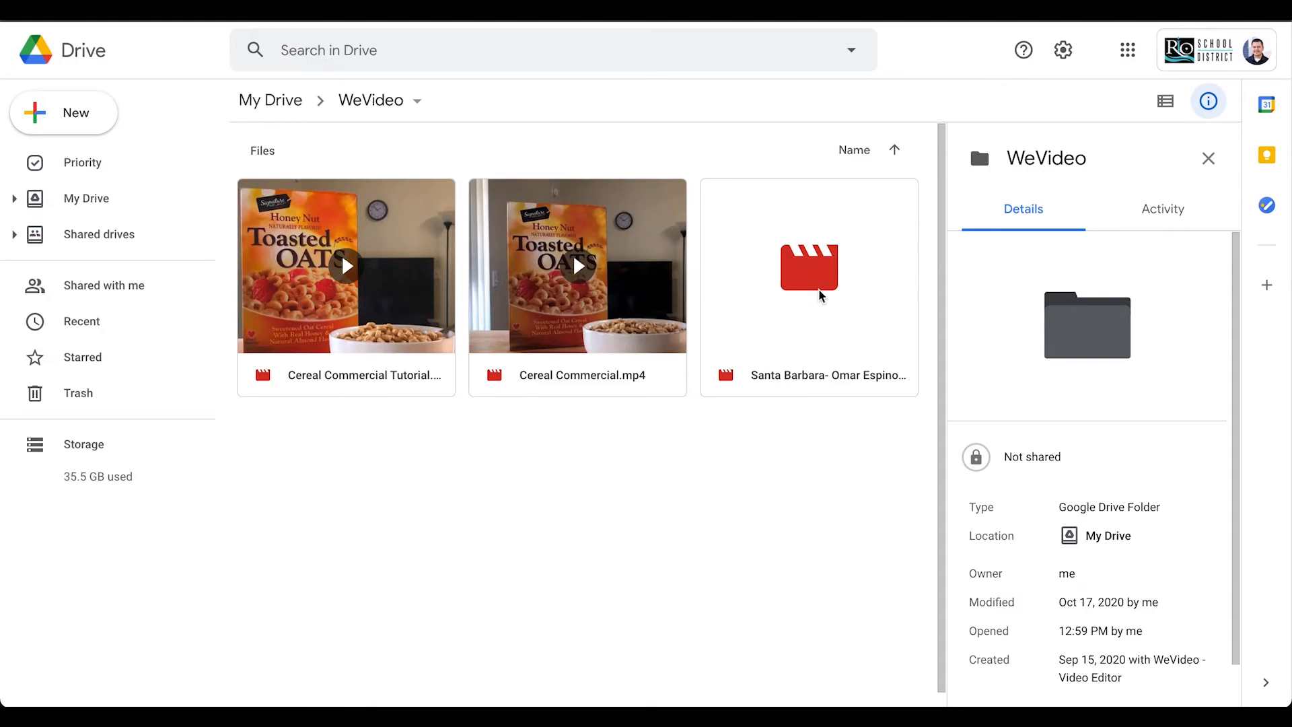
mouse_move(805, 305)
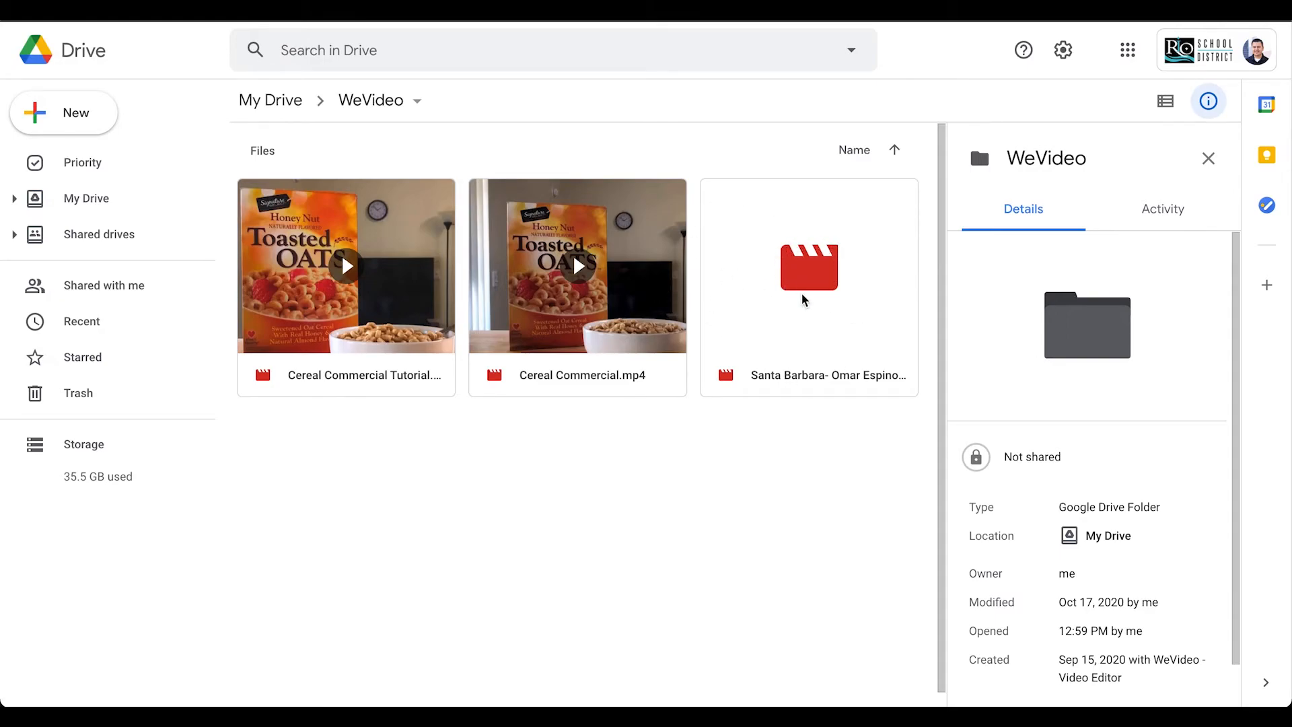
mouse_move(825, 426)
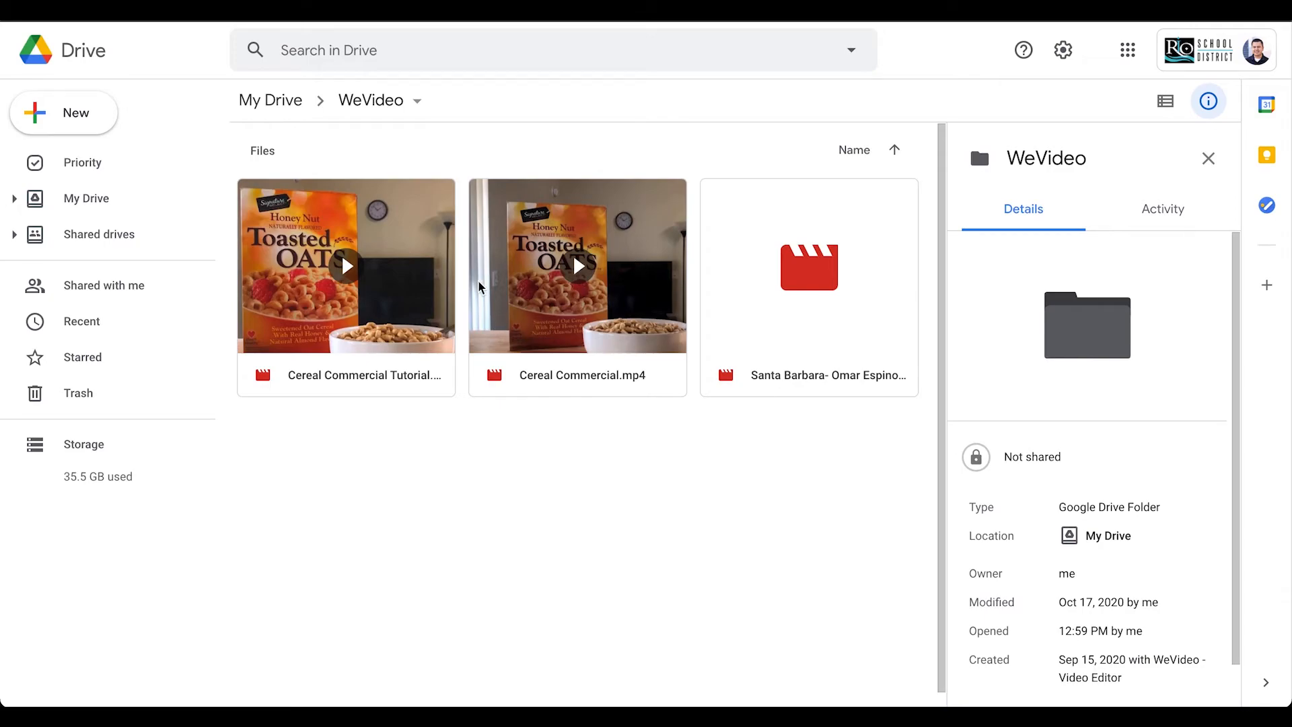
mouse_move(504, 292)
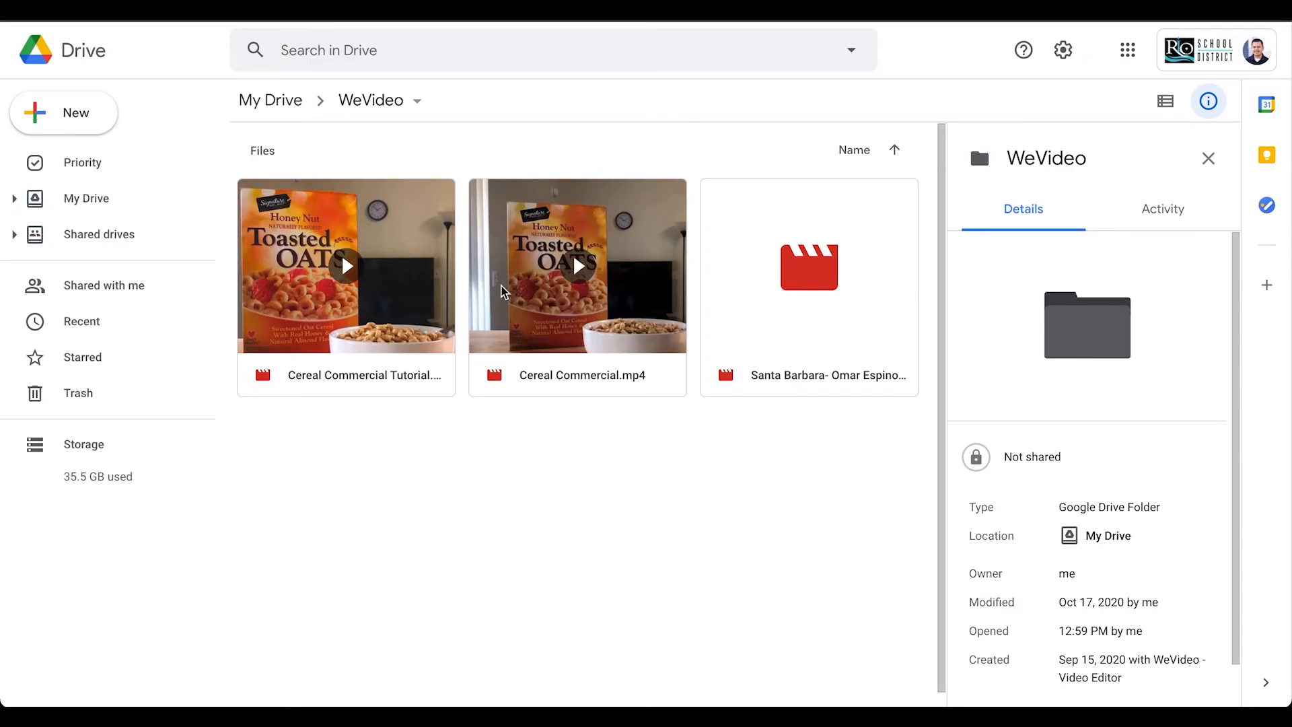
mouse_move(823, 321)
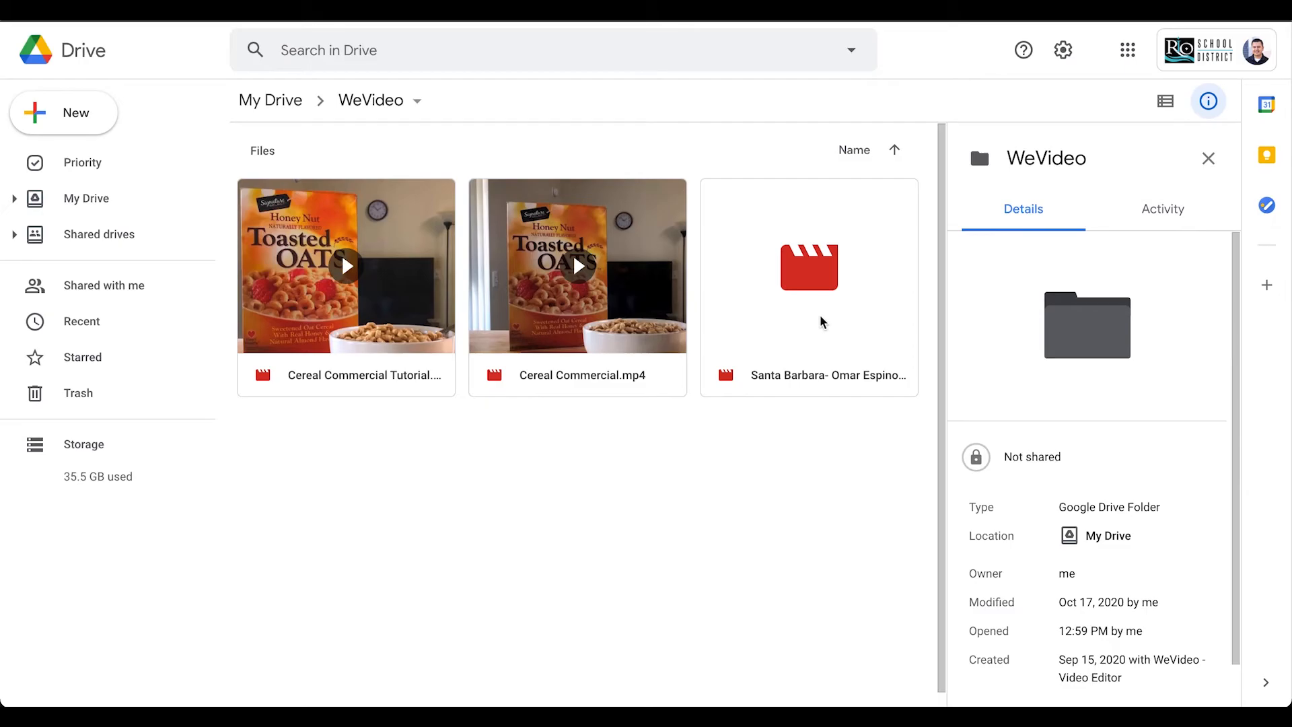
left_click(809, 287)
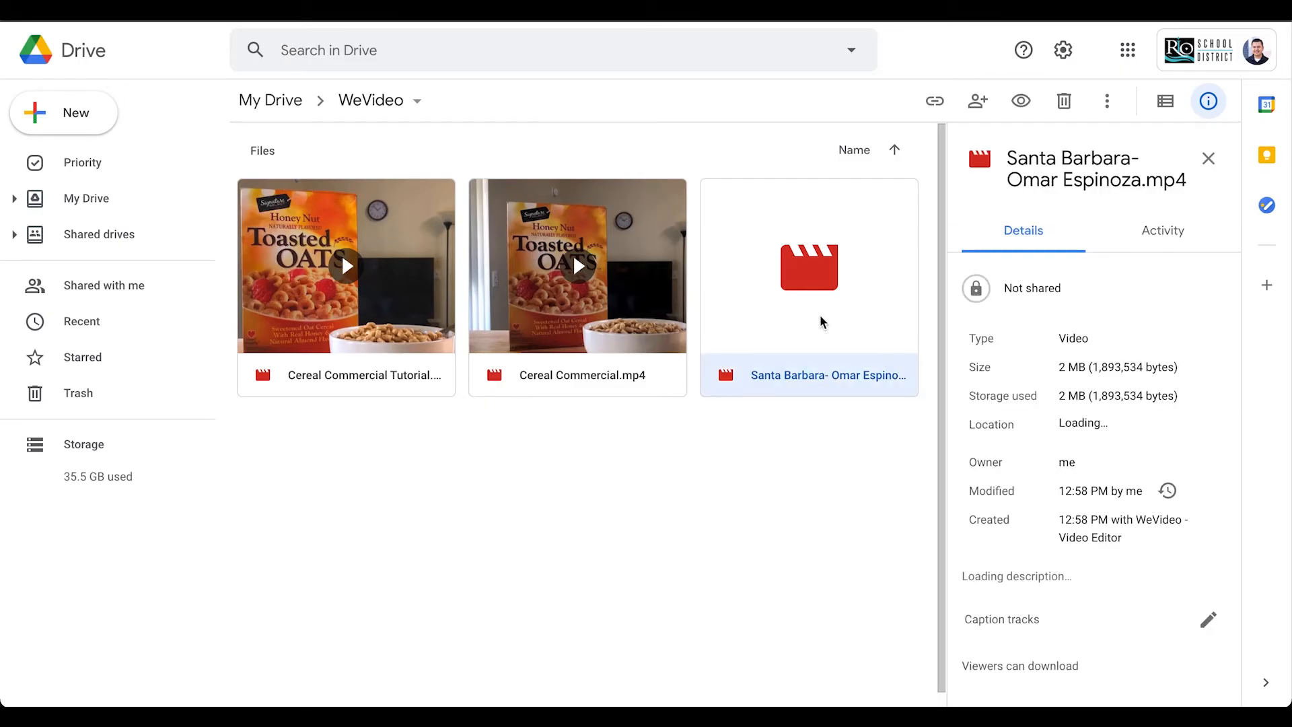
double_click(809, 266)
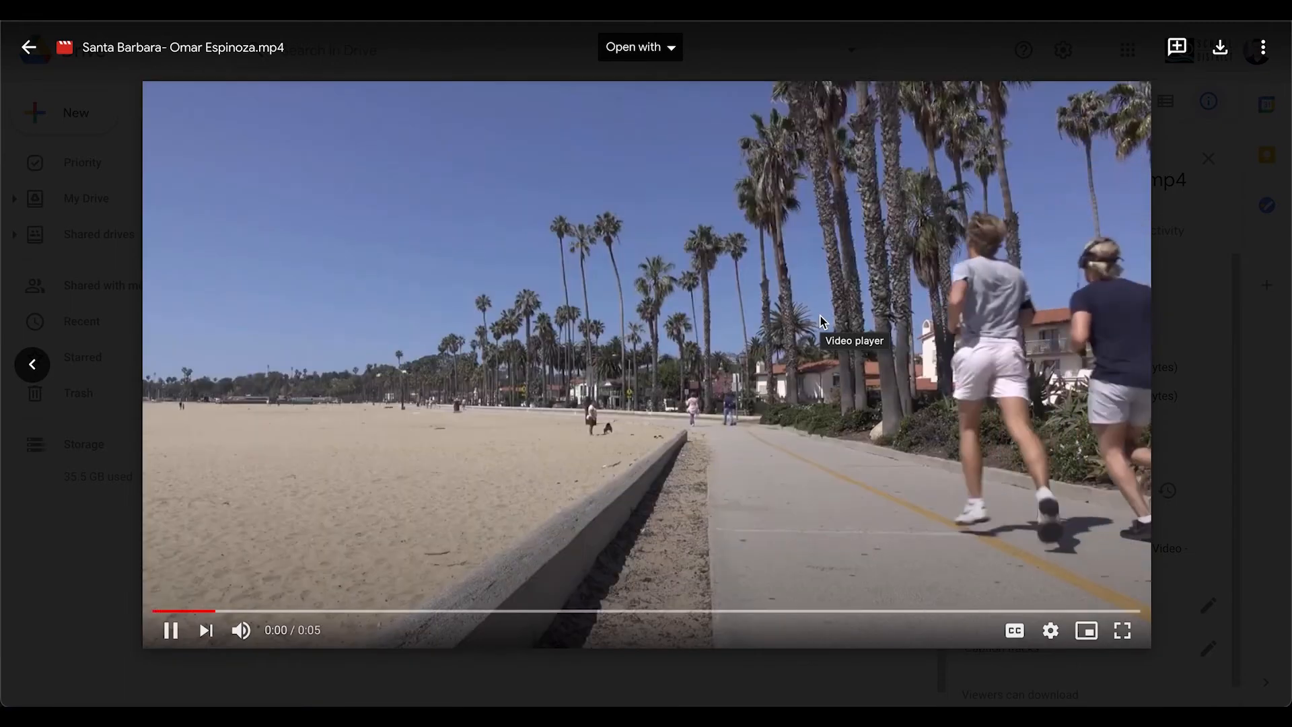